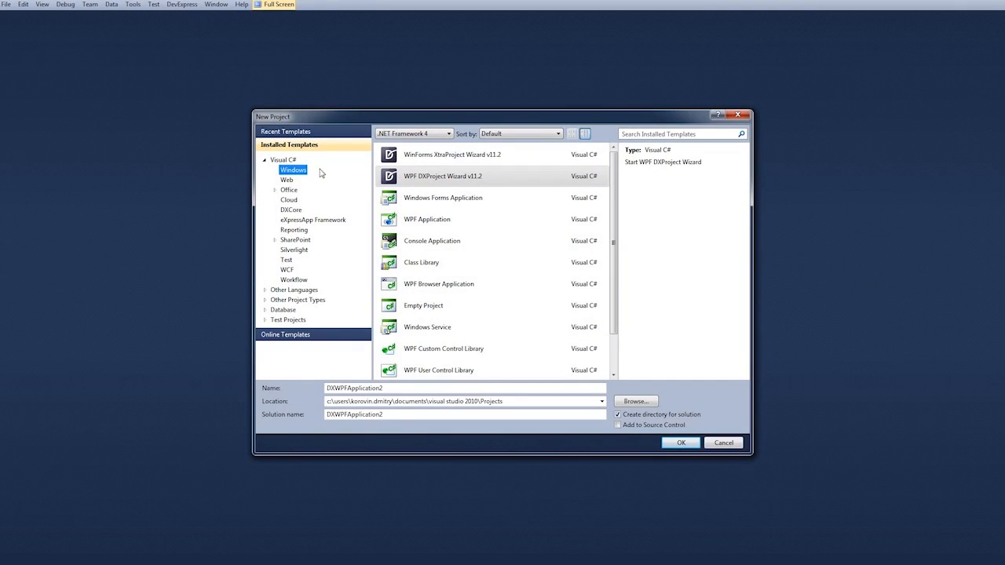
Step: Create a new C# project from the WPF DXProject Wizard v11.2 template
{"action": "left_click", "coordinate": [442, 176]}
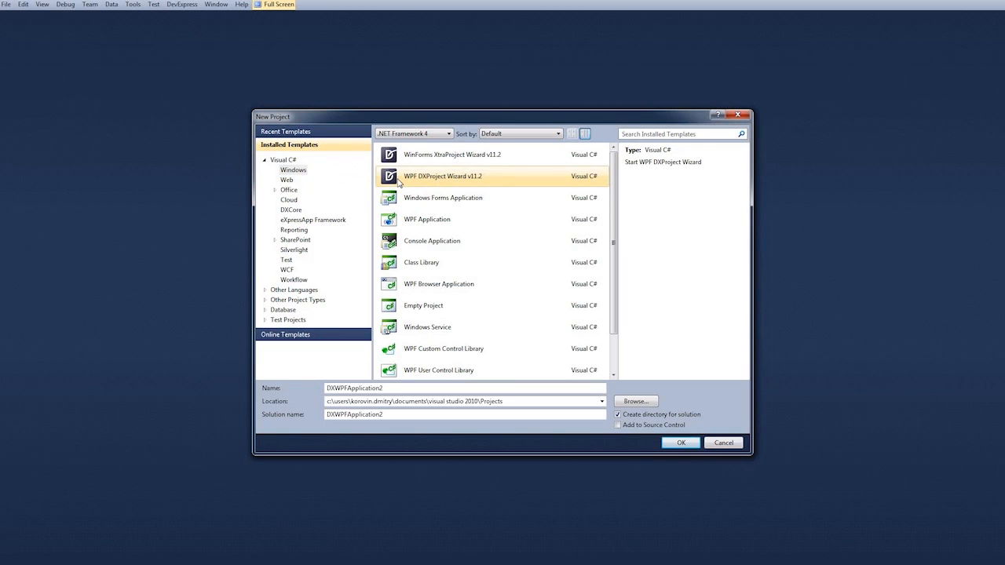
{"action": "left_click", "coordinate": [680, 443]}
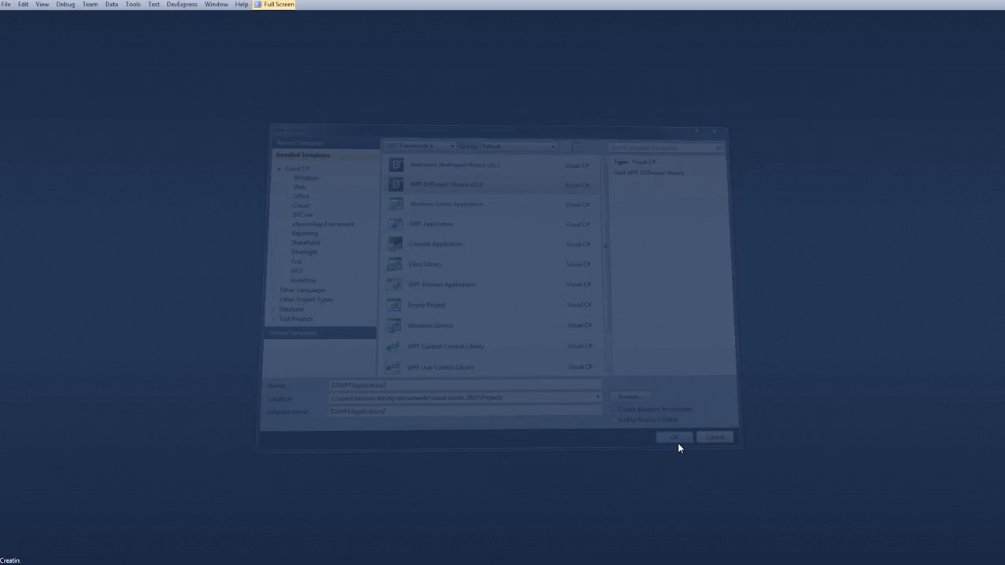
Step: Step through the Themes, Docking & Layout, Ribbon and Window wizard pages, then create the project
{"action": "left_click", "coordinate": [674, 437]}
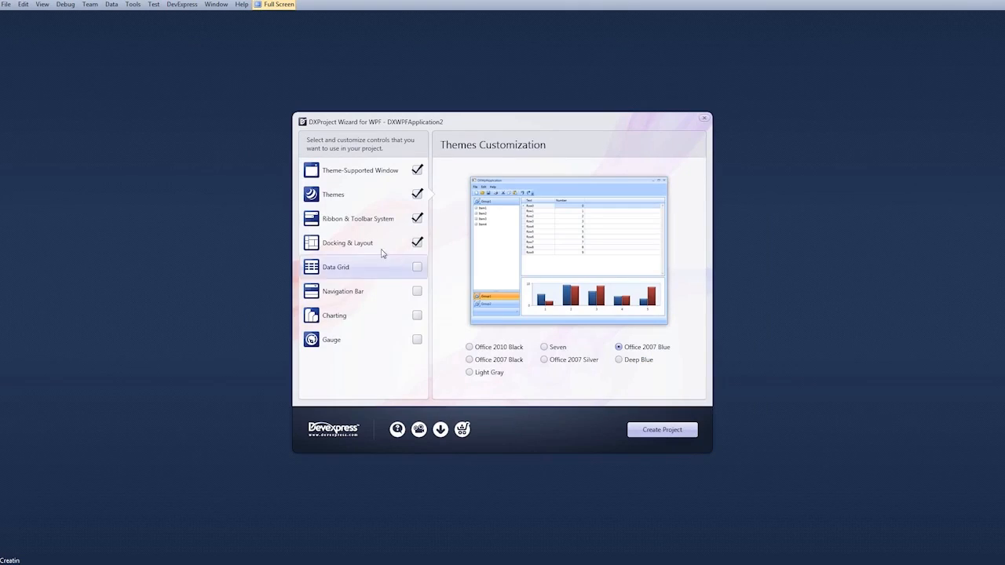
{"action": "left_click", "coordinate": [347, 243]}
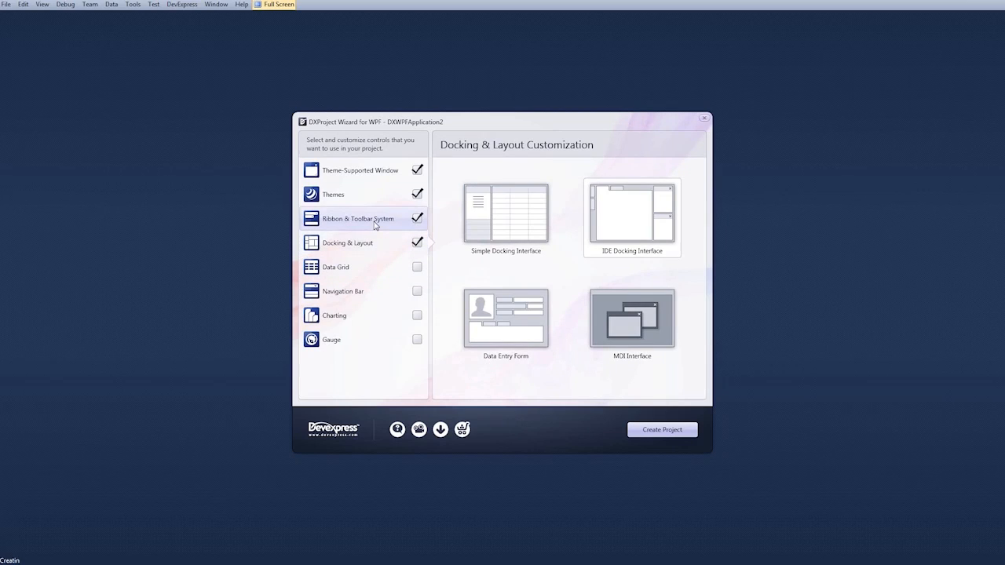
{"action": "left_click", "coordinate": [358, 218]}
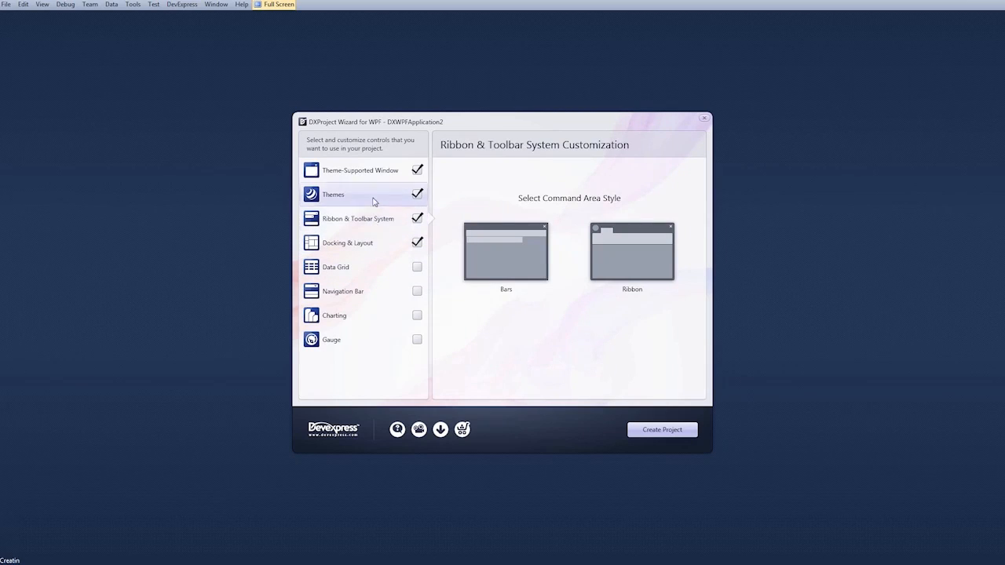
{"action": "left_click", "coordinate": [362, 170]}
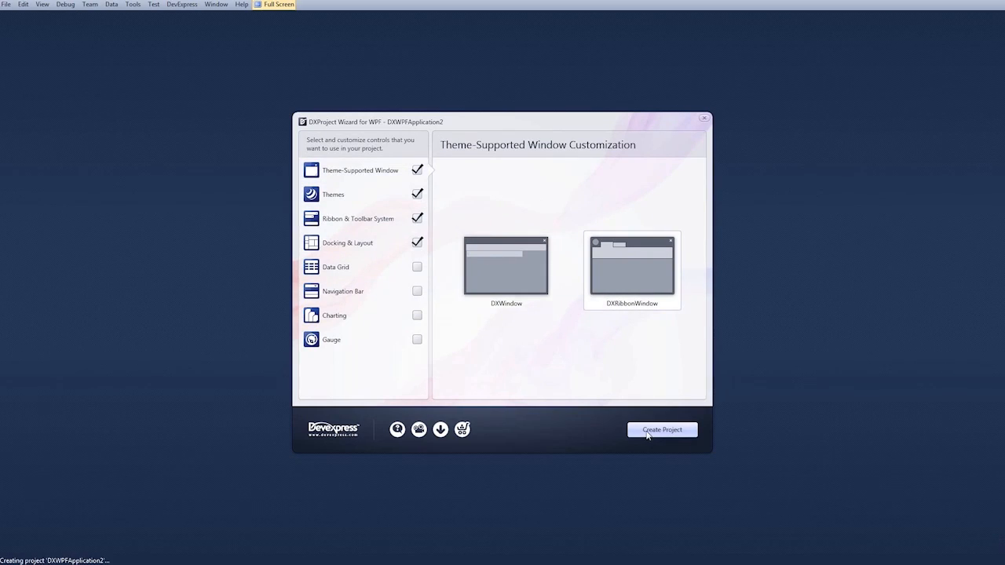
{"action": "left_click", "coordinate": [662, 429]}
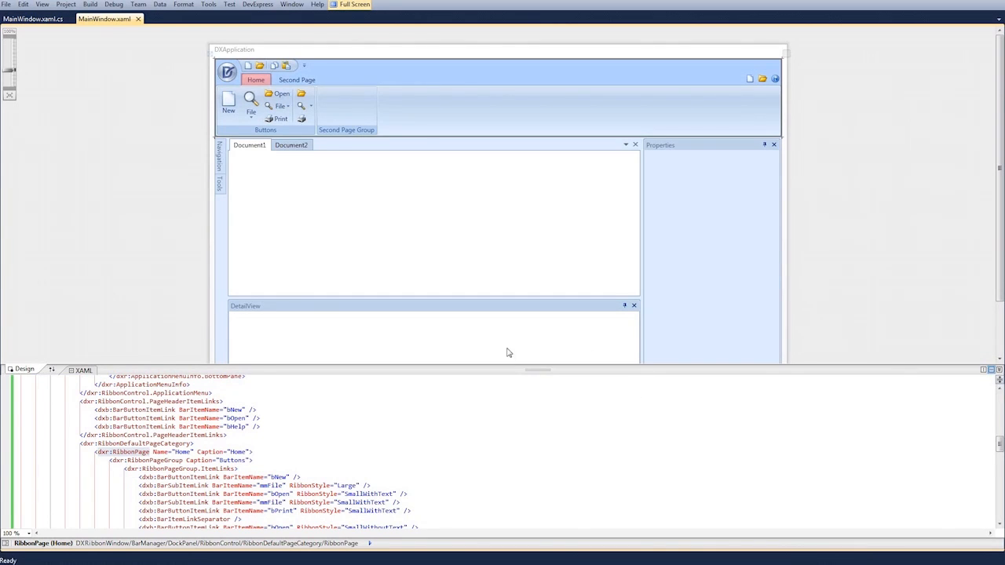
{"action": "mouse_move", "coordinate": [656, 133]}
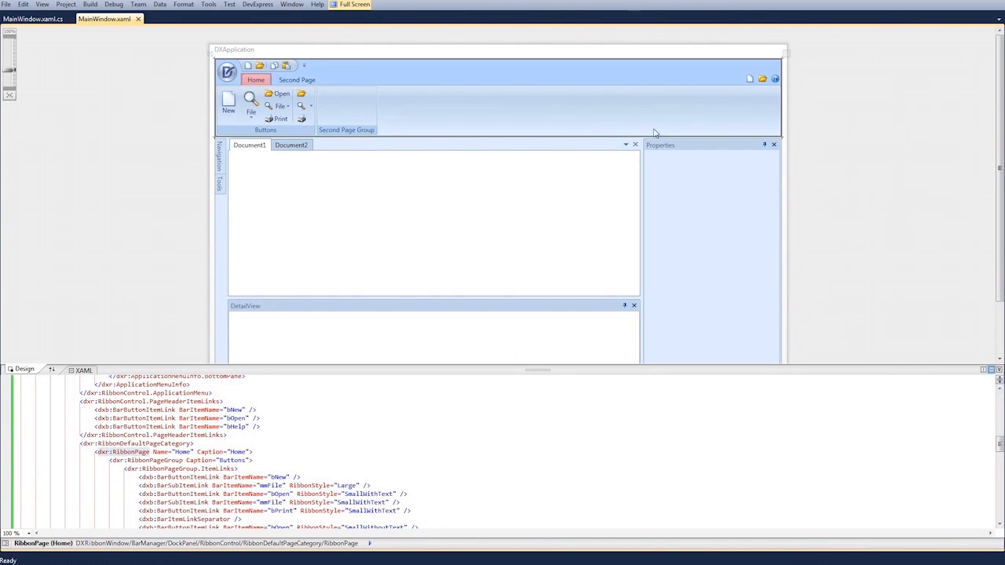
{"action": "mouse_move", "coordinate": [445, 347]}
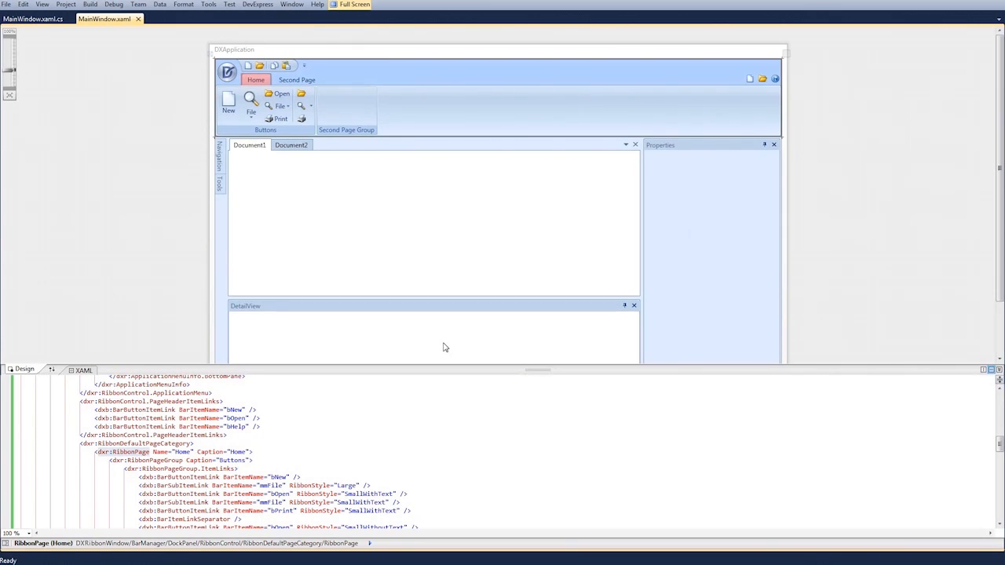
{"action": "mouse_move", "coordinate": [797, 93]}
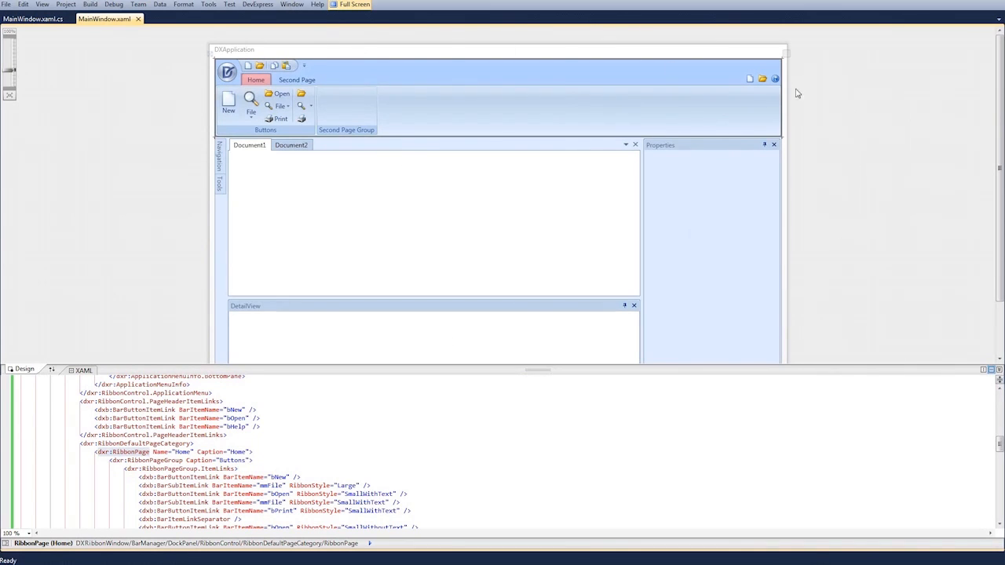
Step: Check the Second Page and Home ribbon tabs, then select the Document2 panel
{"action": "left_click", "coordinate": [297, 79]}
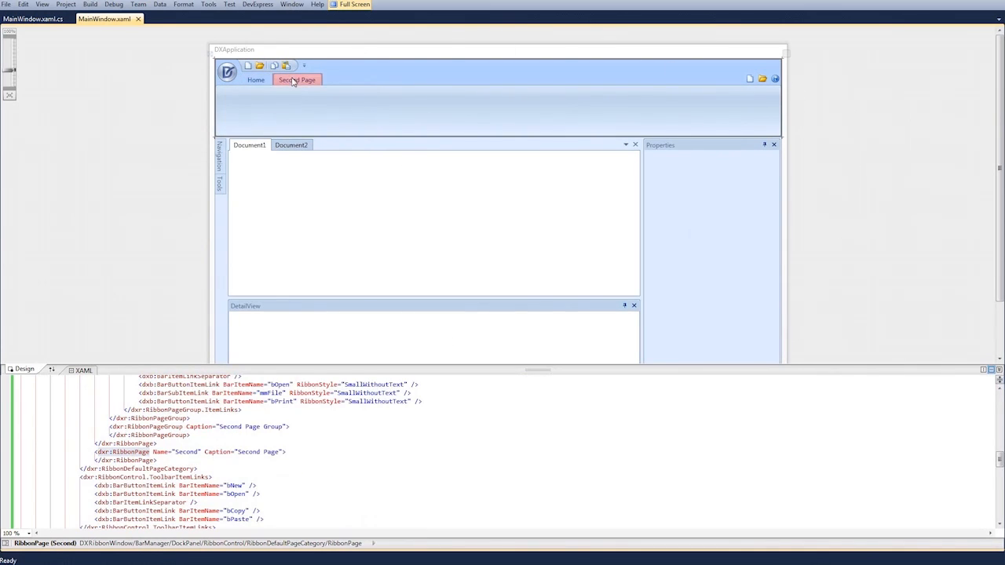
{"action": "left_click", "coordinate": [256, 80]}
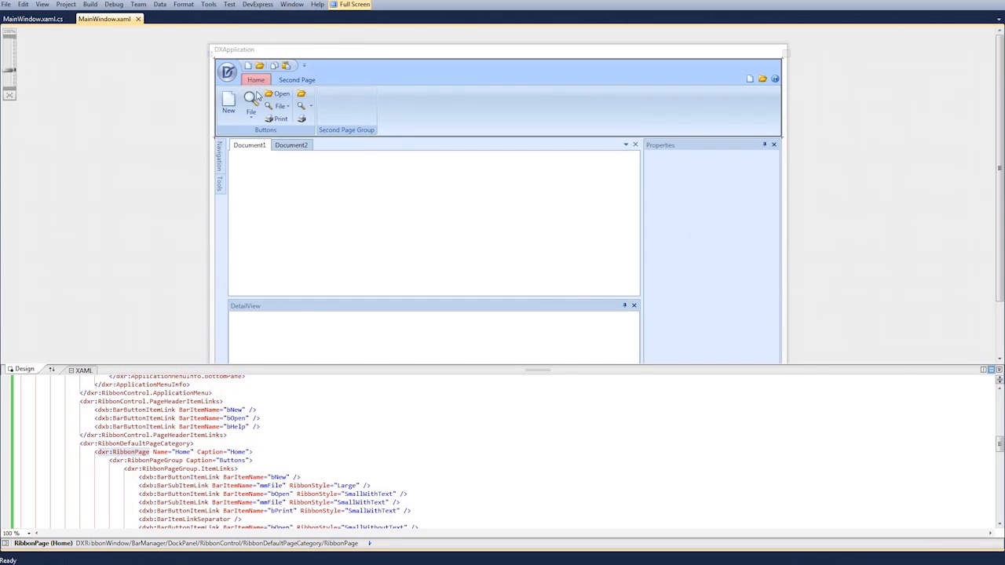
{"action": "left_click", "coordinate": [290, 144]}
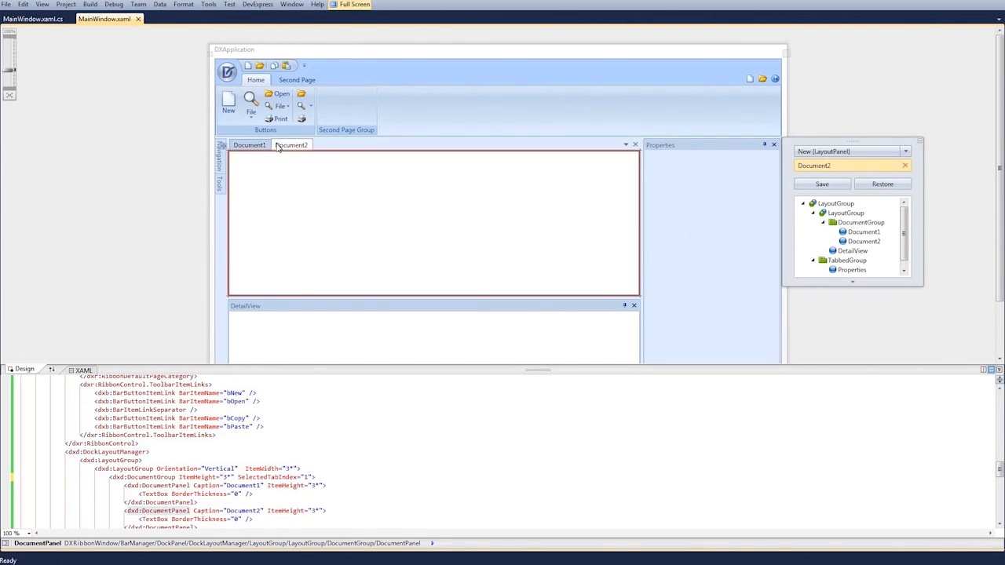
Step: Set the DocumentGroup's MDIStyle to MDI so documents float as child windows
{"action": "left_click", "coordinate": [250, 145]}
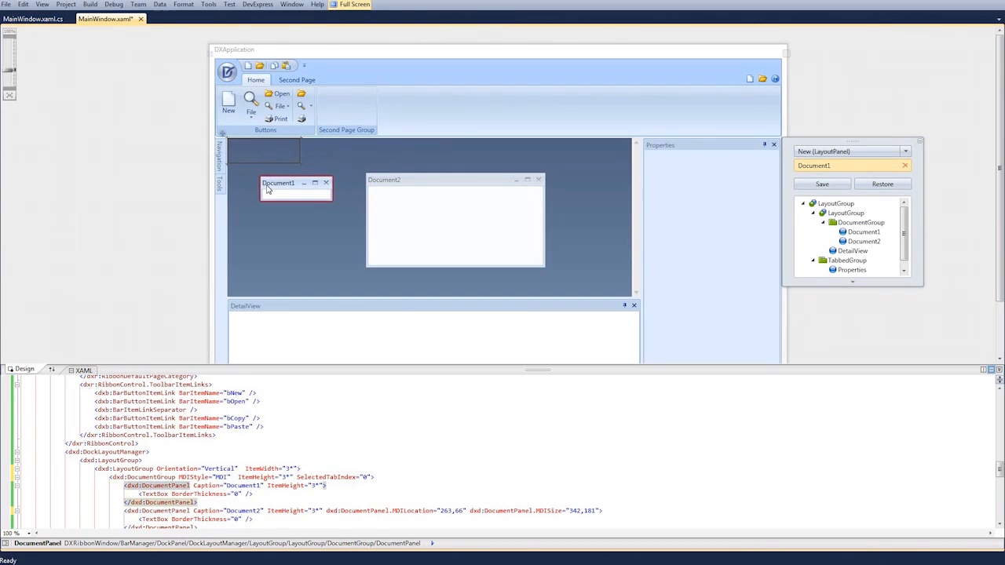
Step: Move Document1 toward the upper left, enlarge it, and go to its XAML markup
{"action": "left_click_drag", "start_coordinate": [278, 183], "coordinate": [337, 227]}
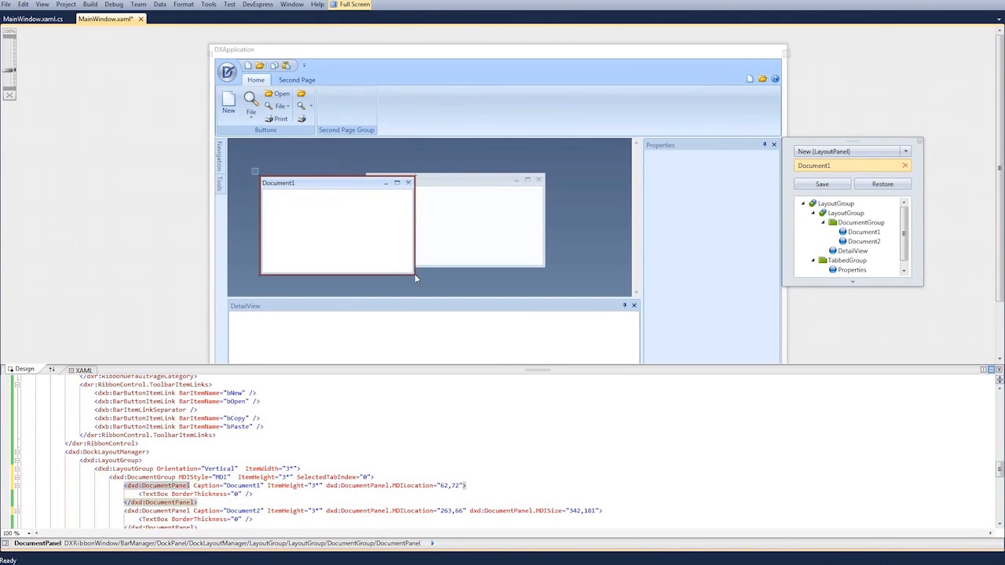
{"action": "left_click_drag", "start_coordinate": [412, 273], "coordinate": [427, 290]}
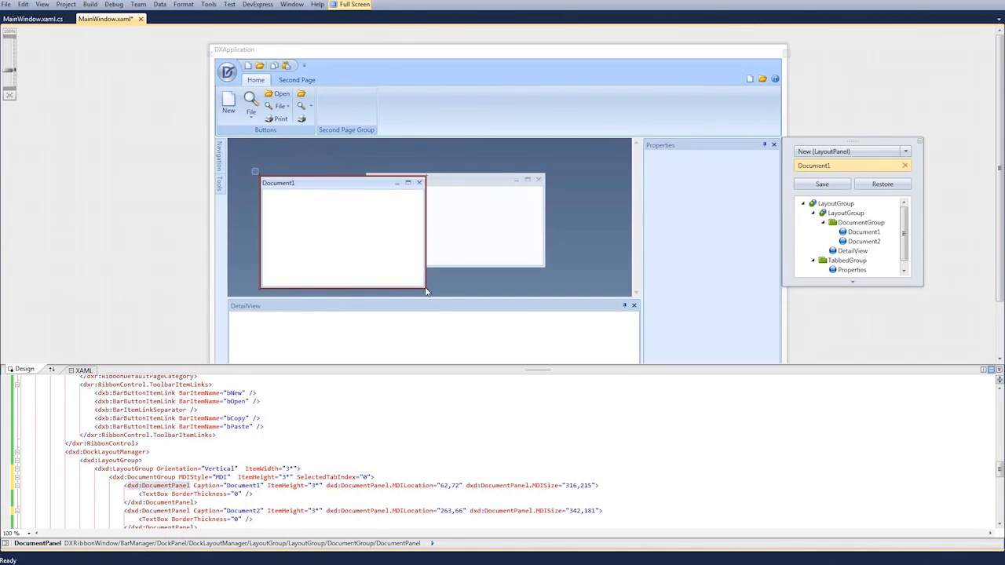
{"action": "left_click", "coordinate": [326, 183]}
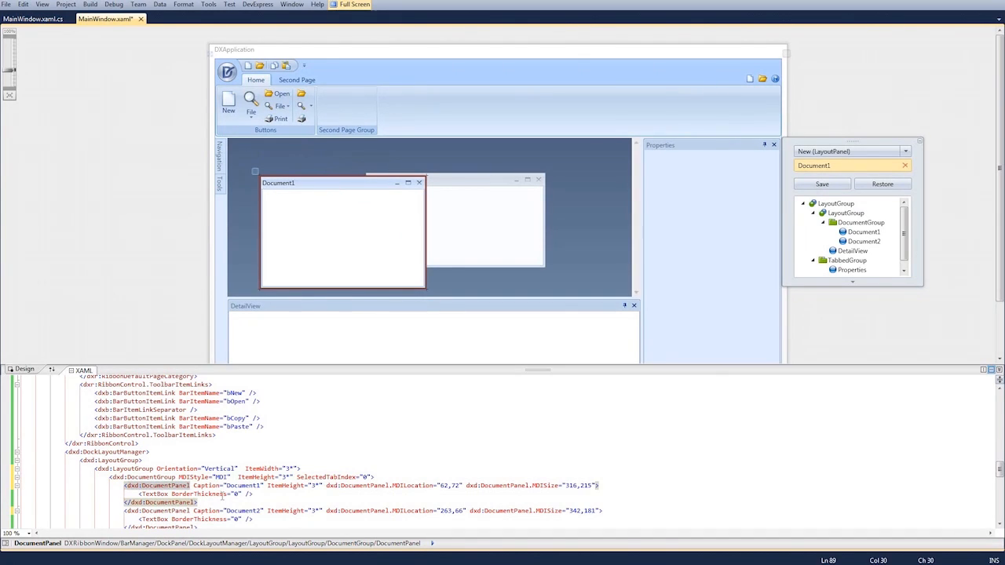
{"action": "left_click", "coordinate": [192, 493]}
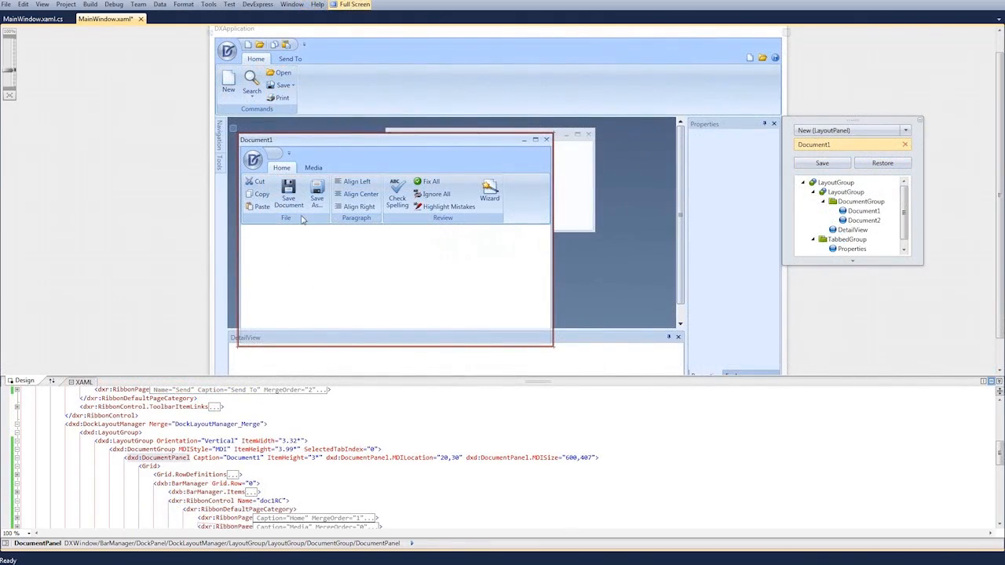
Step: Check Document1's Media ribbon page and the main ribbon's Send To page
{"action": "left_click", "coordinate": [312, 167]}
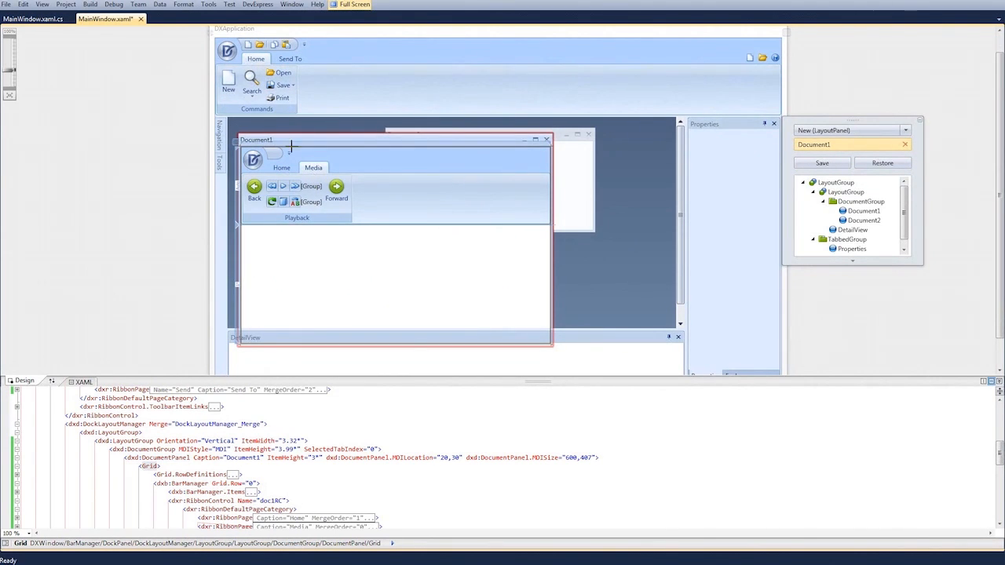
{"action": "left_click", "coordinate": [290, 58]}
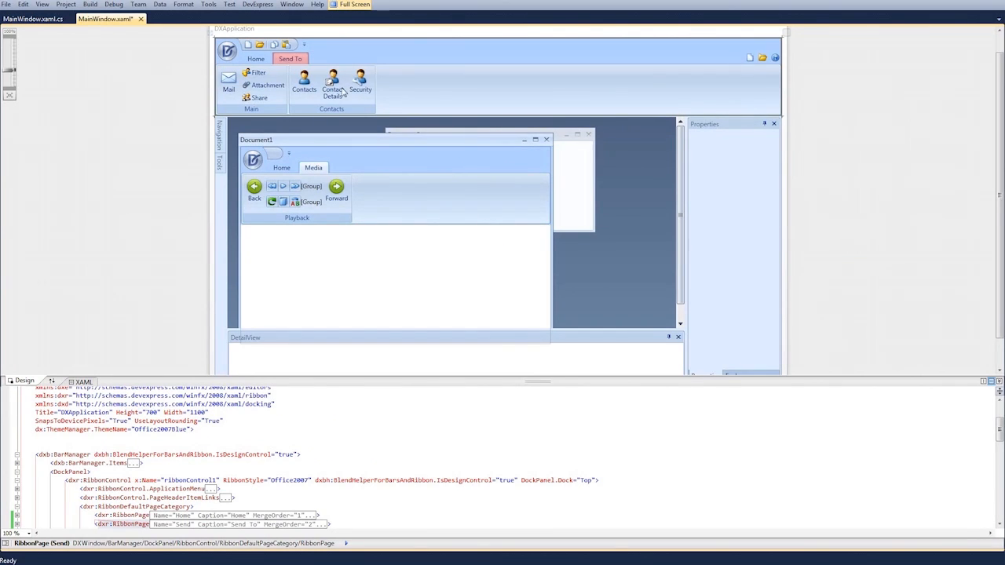
{"action": "mouse_move", "coordinate": [536, 148]}
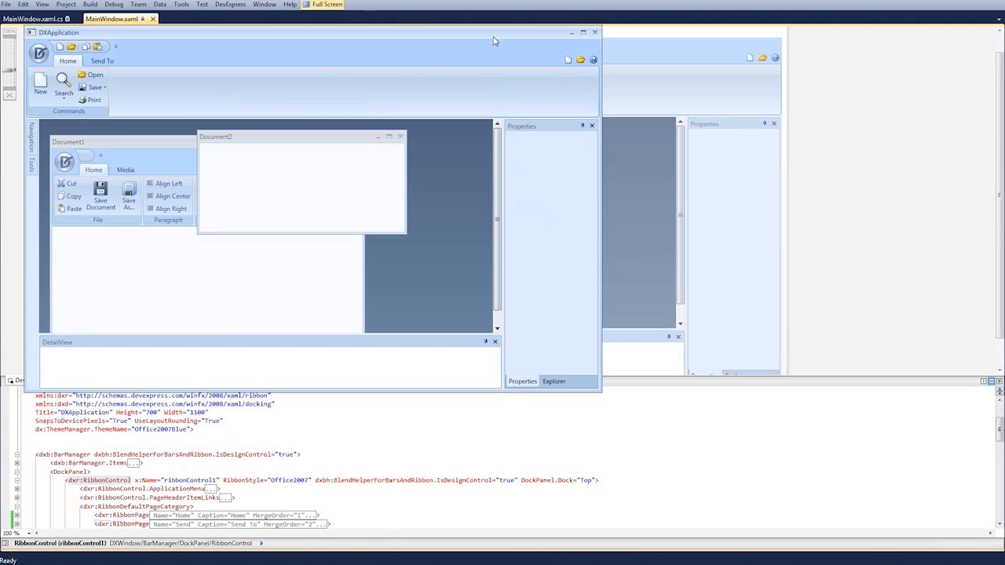
Step: Maximize the running app, auto-hide the Properties panel, and enlarge Document1
{"action": "left_click", "coordinate": [583, 32]}
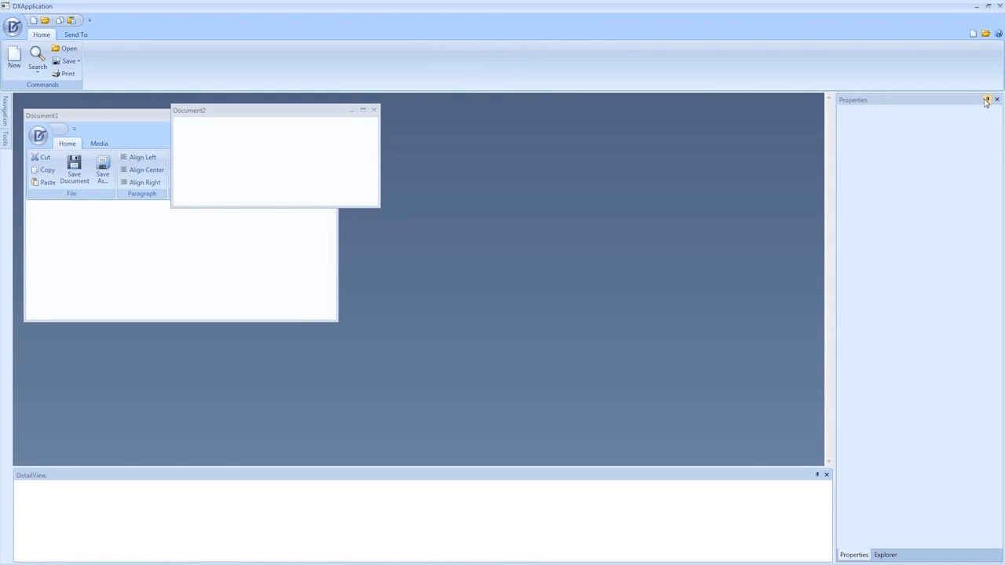
{"action": "left_click", "coordinate": [987, 100]}
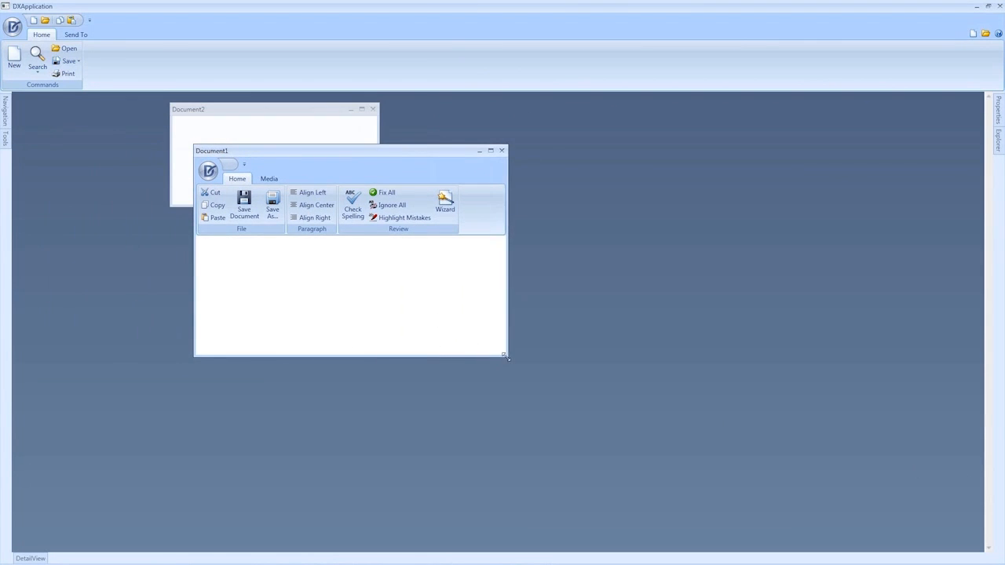
{"action": "left_click_drag", "start_coordinate": [505, 356], "coordinate": [770, 489]}
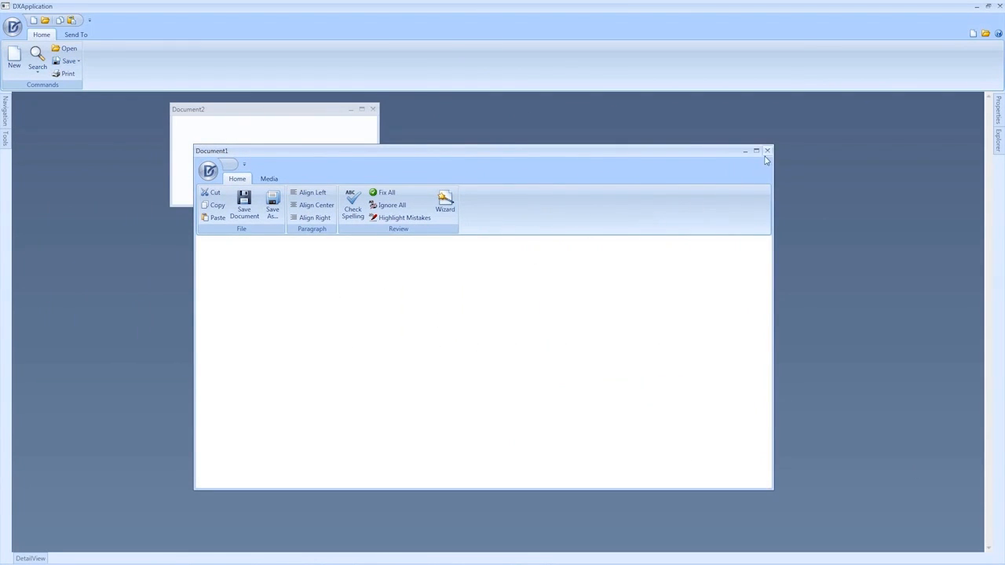
{"action": "mouse_move", "coordinate": [755, 151]}
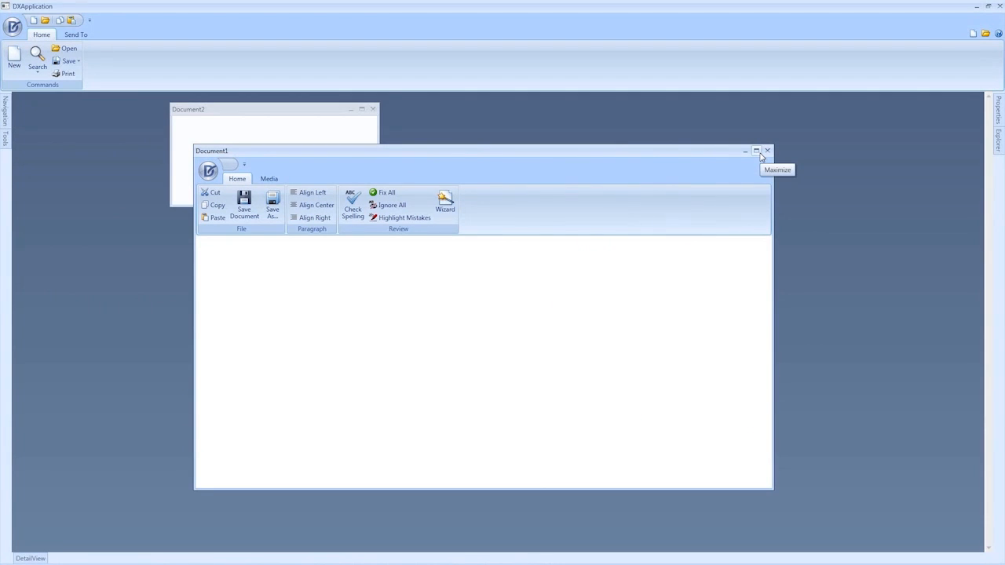
Step: Maximize Document1 and inspect the merged Send To and Media ribbon pages
{"action": "left_click", "coordinate": [756, 150]}
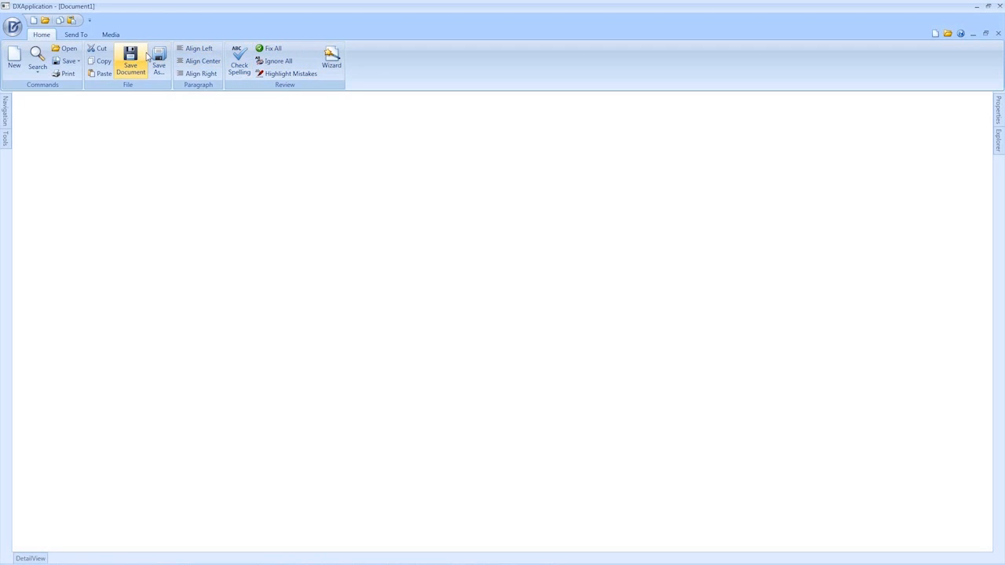
{"action": "left_click", "coordinate": [75, 34]}
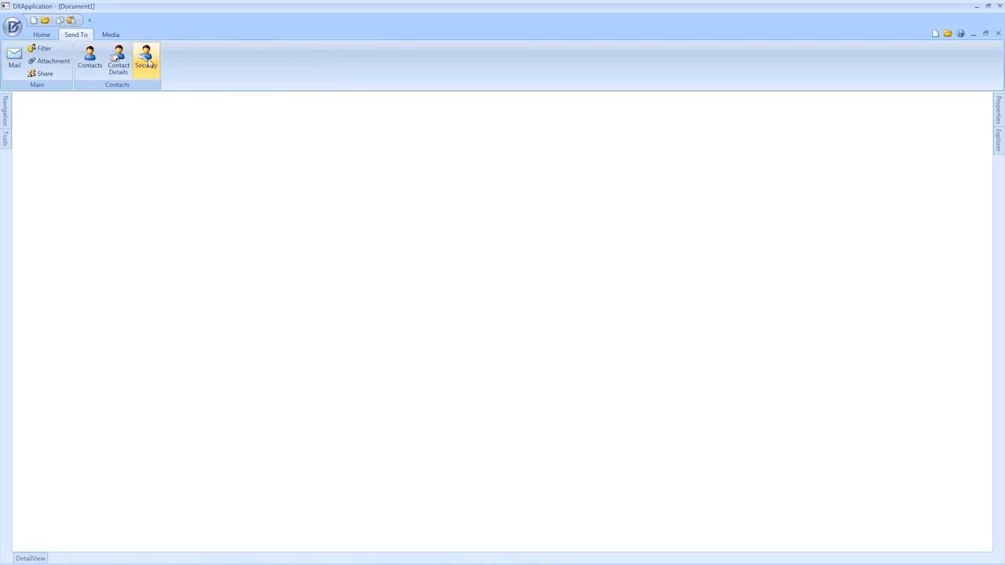
{"action": "left_click", "coordinate": [110, 34]}
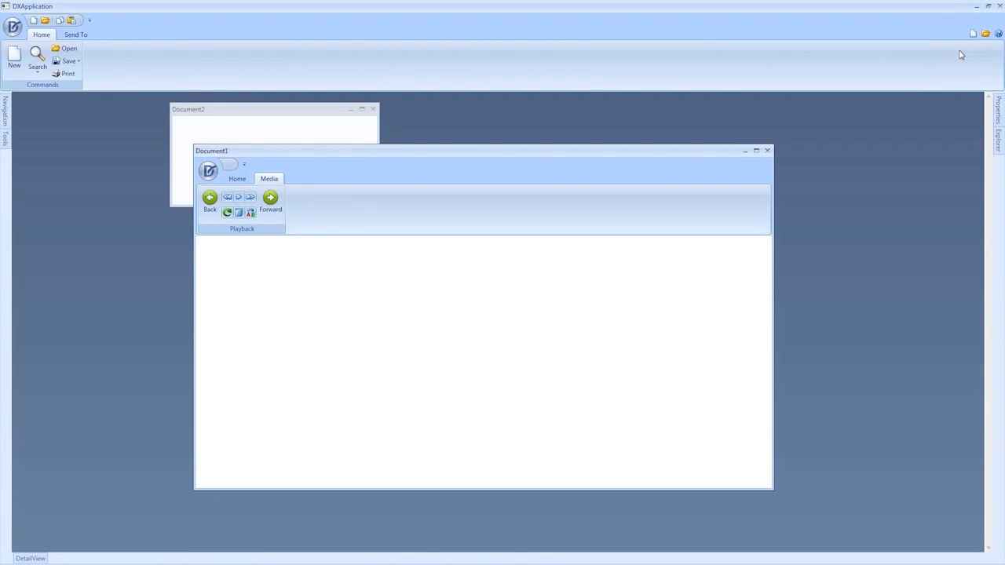
Step: Show the Home page of Document1's separated ribbon
{"action": "left_click", "coordinate": [236, 178]}
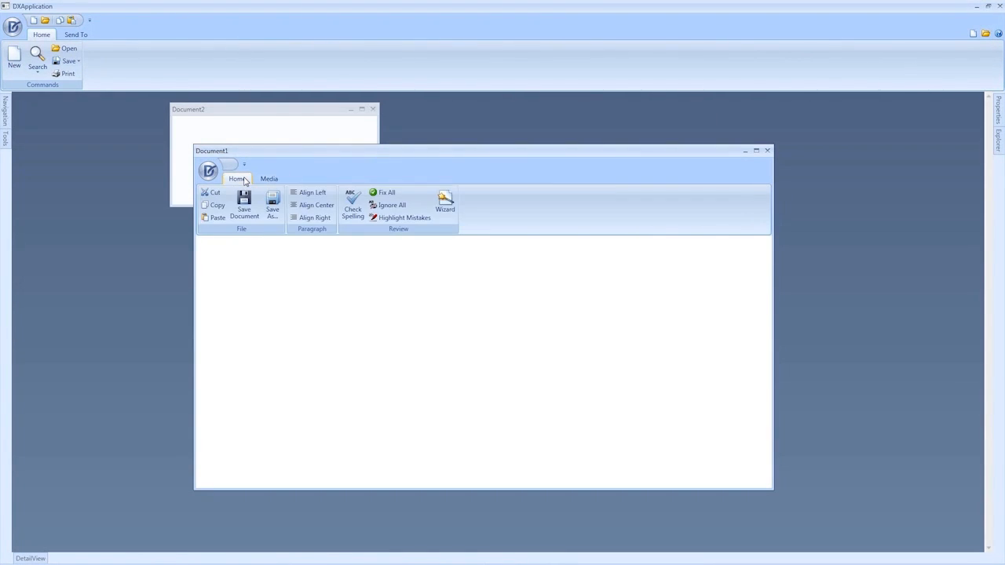